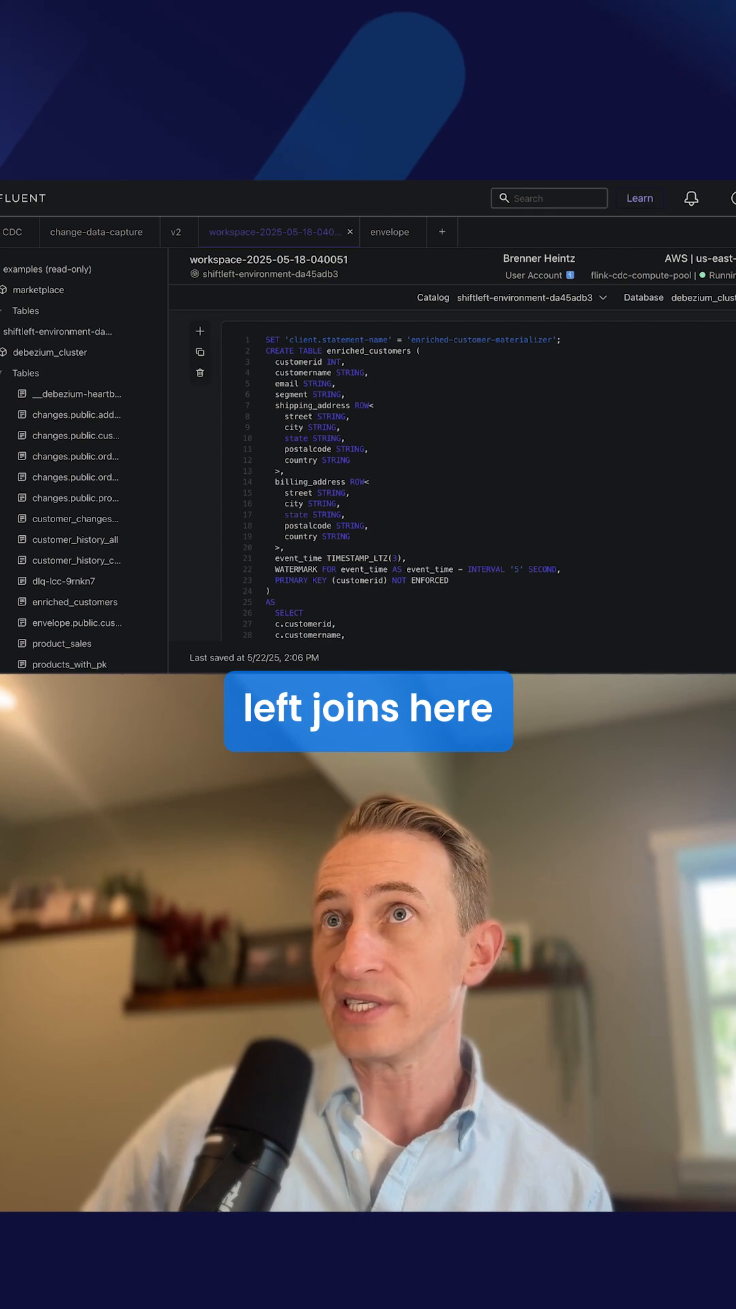
scroll("down", 3)
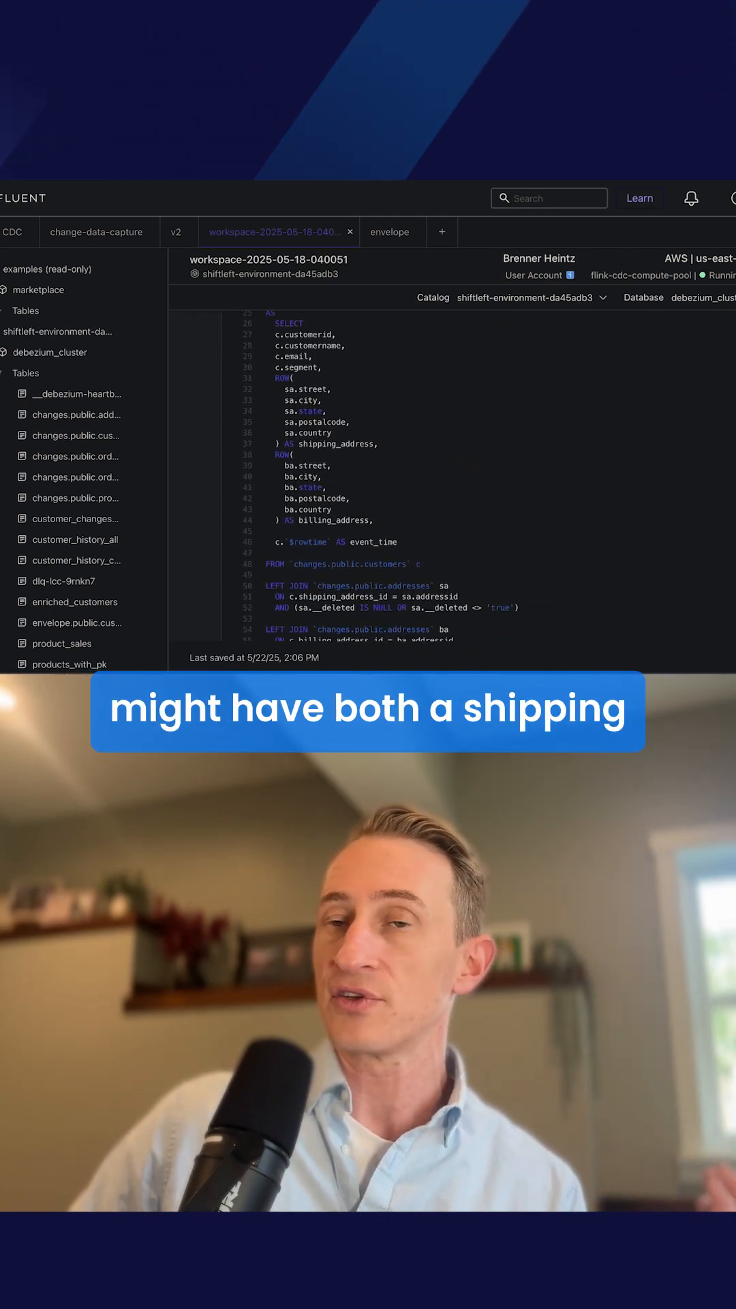
scroll("down", 3)
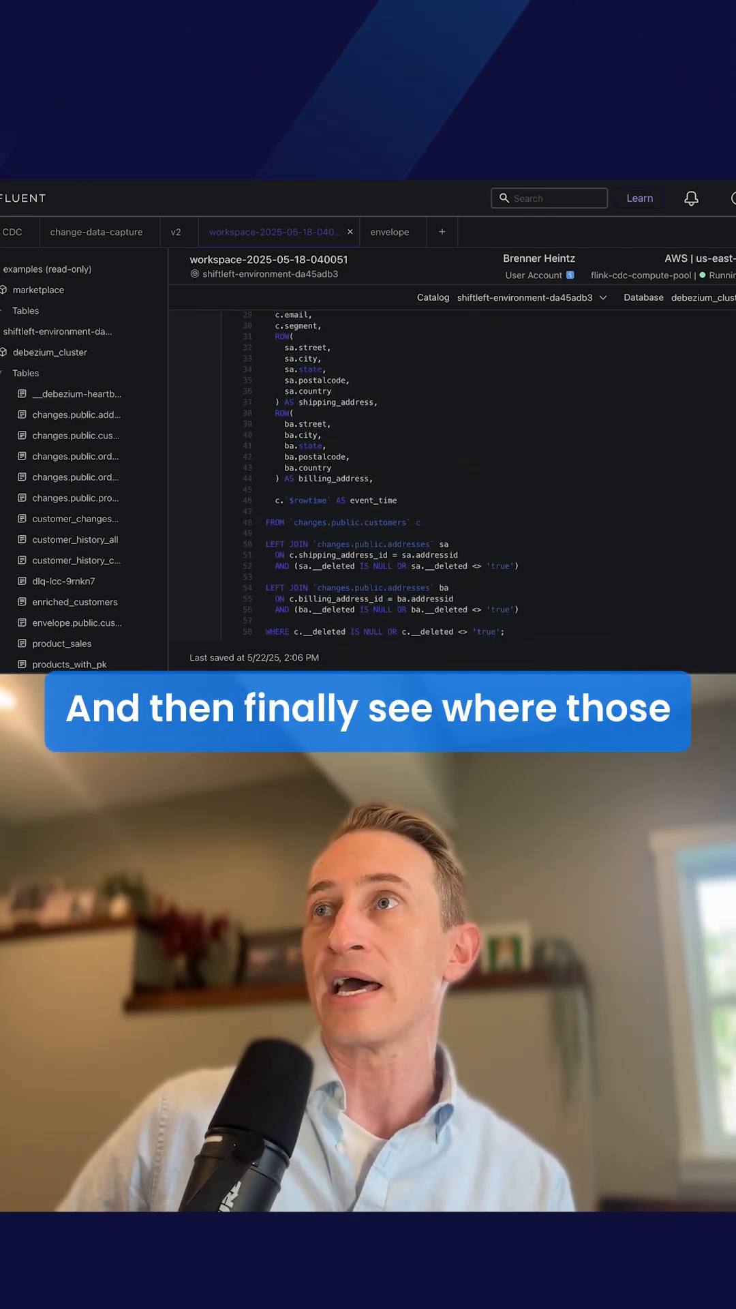